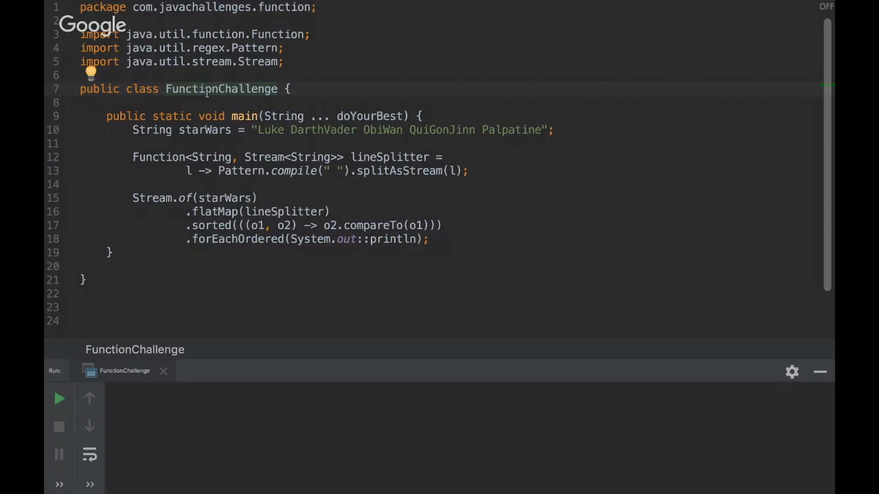
{"action": "mouse_move", "coordinate": [326, 115]}
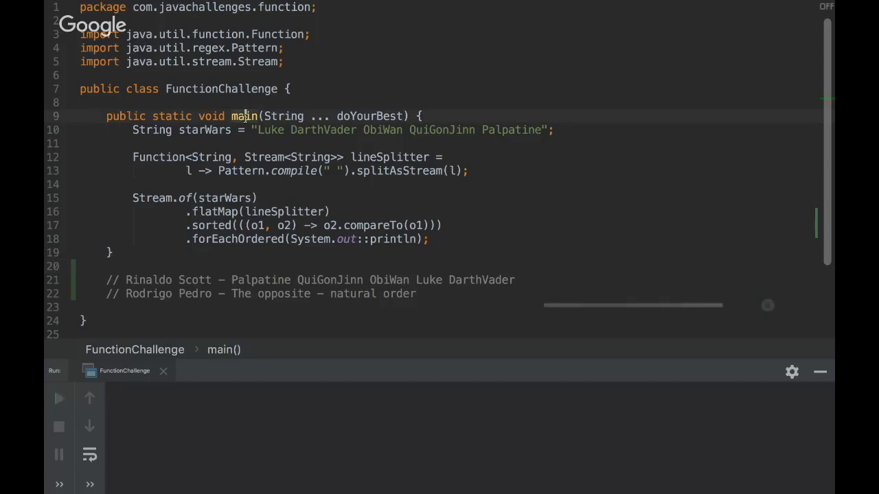
Insert 'QuiGonJinn' at the start of the first answer comment, before Palpatine.
{"action": "left_click", "coordinate": [58, 398]}
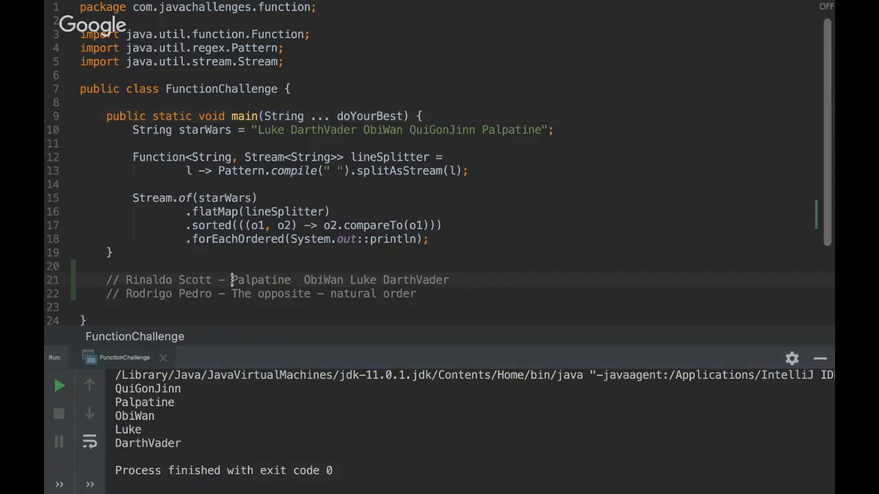
{"action": "type", "text": "QuiGonJinn"}
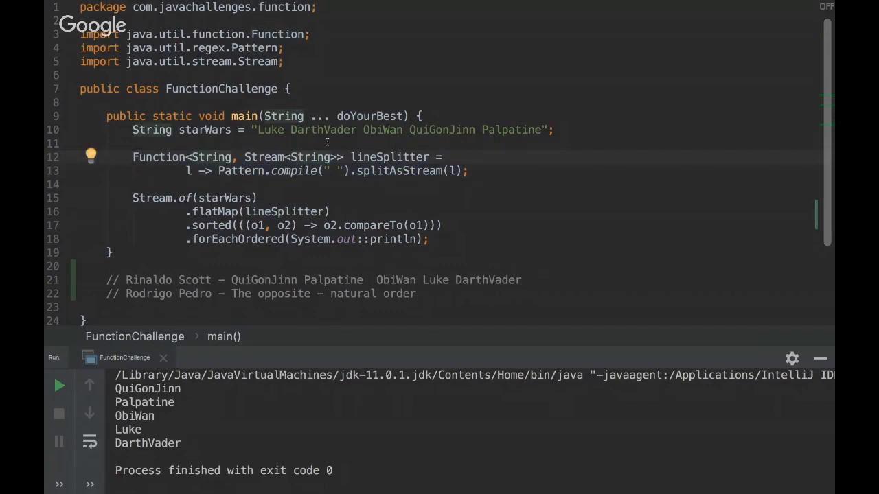
{"action": "mouse_move", "coordinate": [401, 154]}
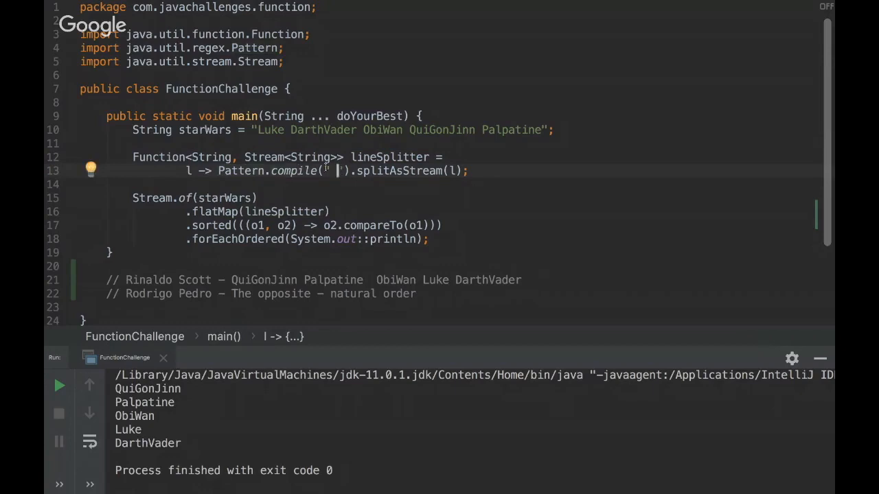
{"action": "double_click", "coordinate": [331, 171]}
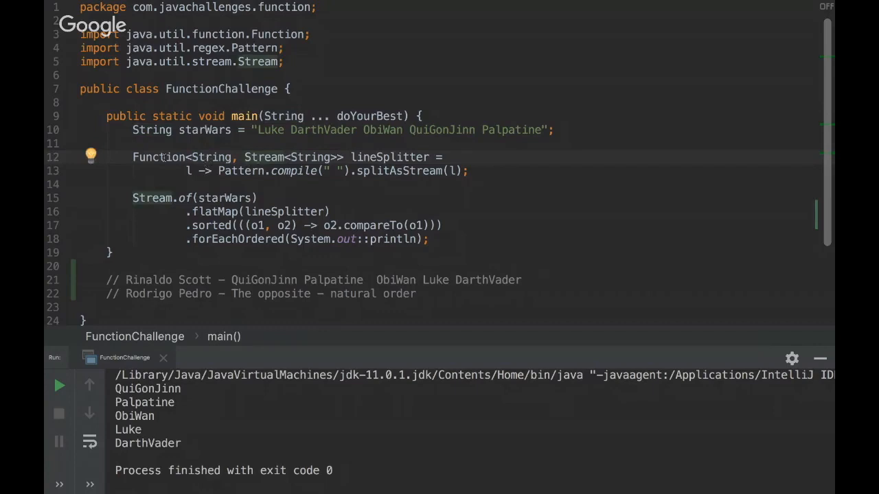
{"action": "mouse_move", "coordinate": [160, 157]}
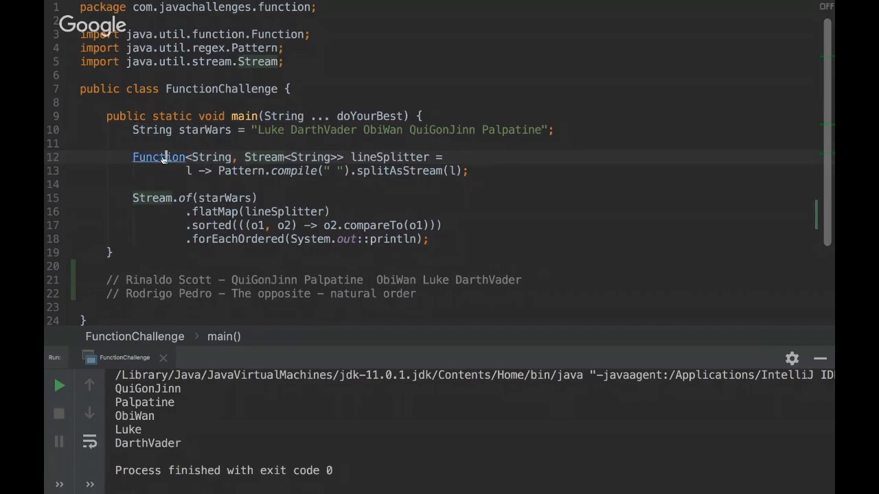
{"action": "left_click", "coordinate": [159, 156]}
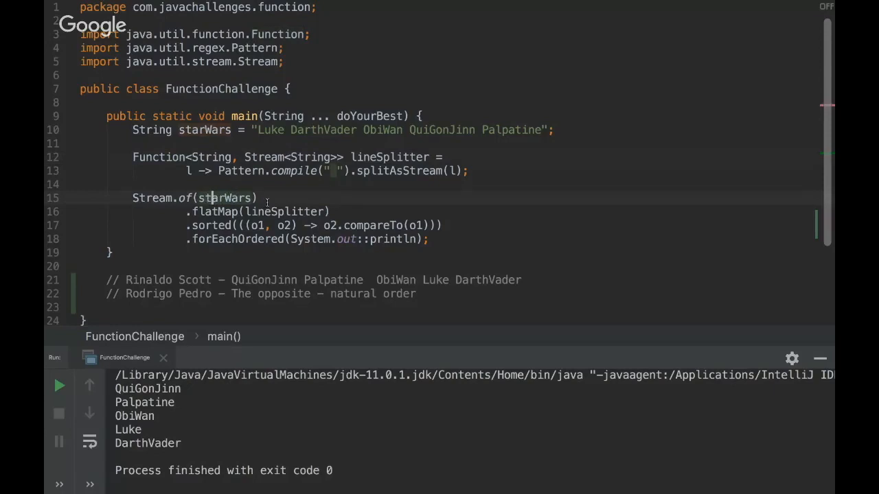
Re-run FunctionChallenge to print DarthVader, Luke, ObiWan, Palpatine, QuiGonJinn in natural order.
{"action": "left_click", "coordinate": [285, 211]}
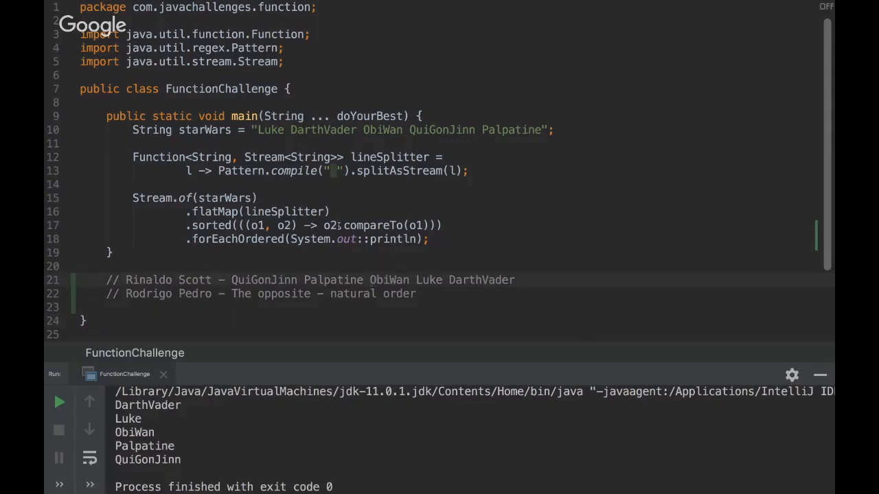
Launch FunctionChallenge under the debugger and inspect the sorting comparator line.
{"action": "left_click", "coordinate": [338, 225]}
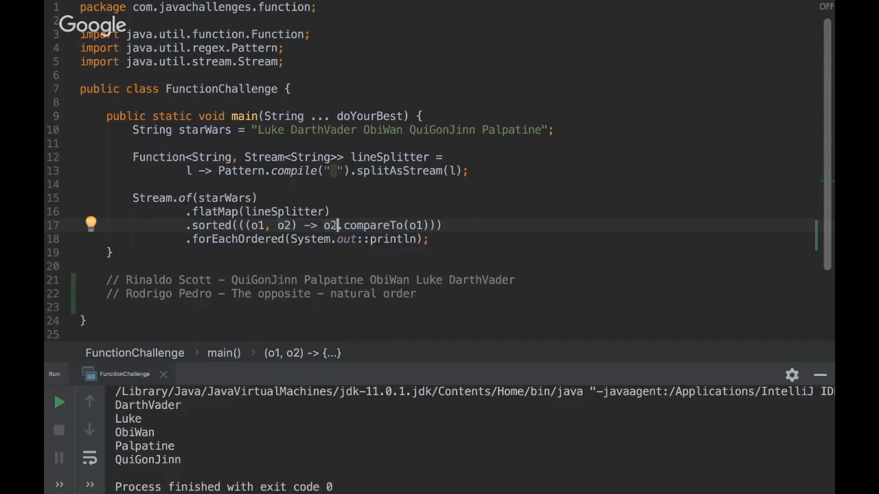
{"action": "mouse_move", "coordinate": [526, 138]}
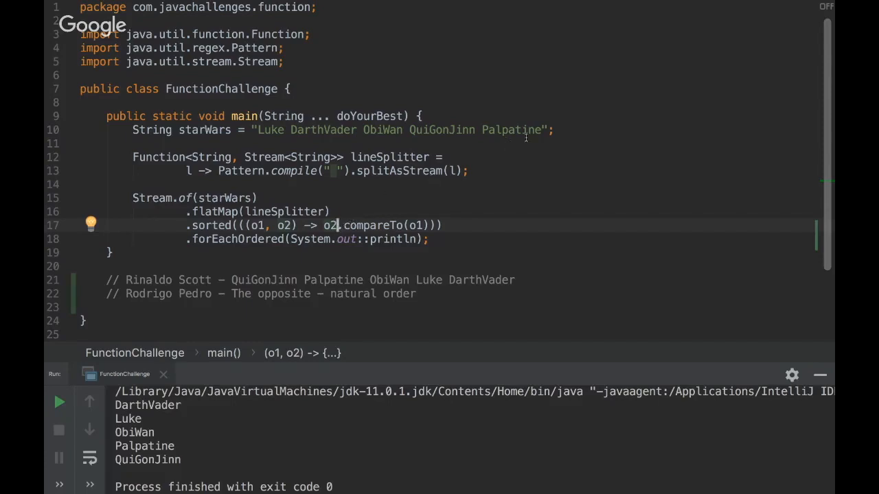
{"action": "mouse_move", "coordinate": [232, 279]}
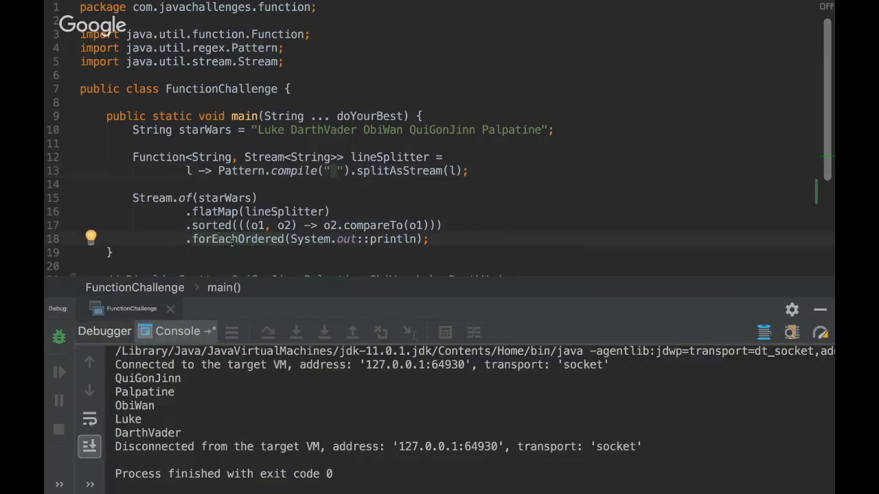
Scroll through the forEachOrdered Javadoc in Stream.java.
{"action": "scroll", "scroll_direction": "down", "scroll_amount": 3}
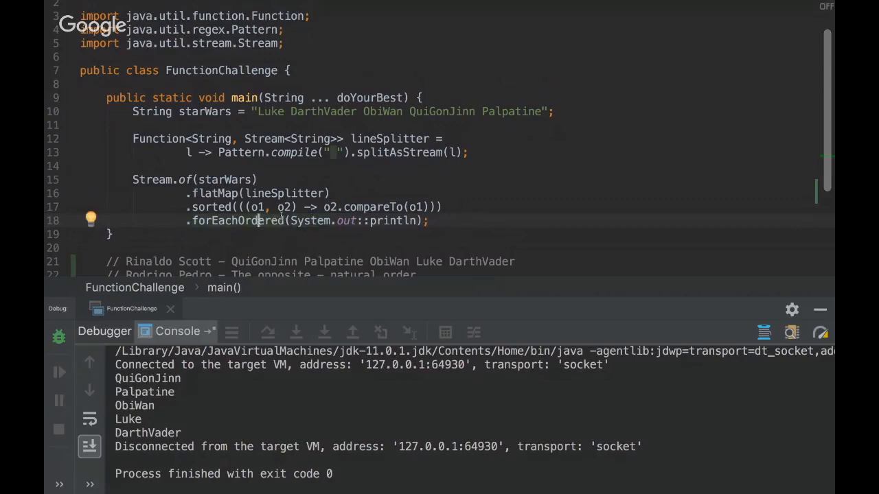
{"action": "mouse_move", "coordinate": [239, 221]}
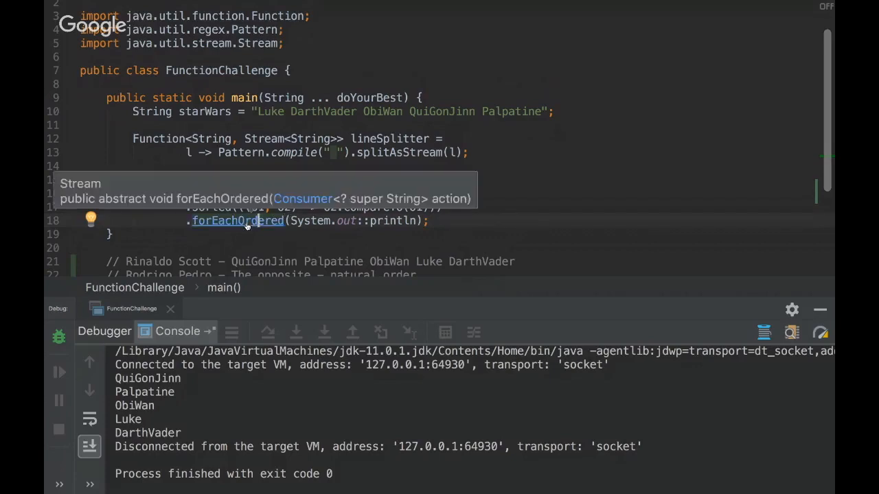
{"action": "left_click", "coordinate": [238, 221]}
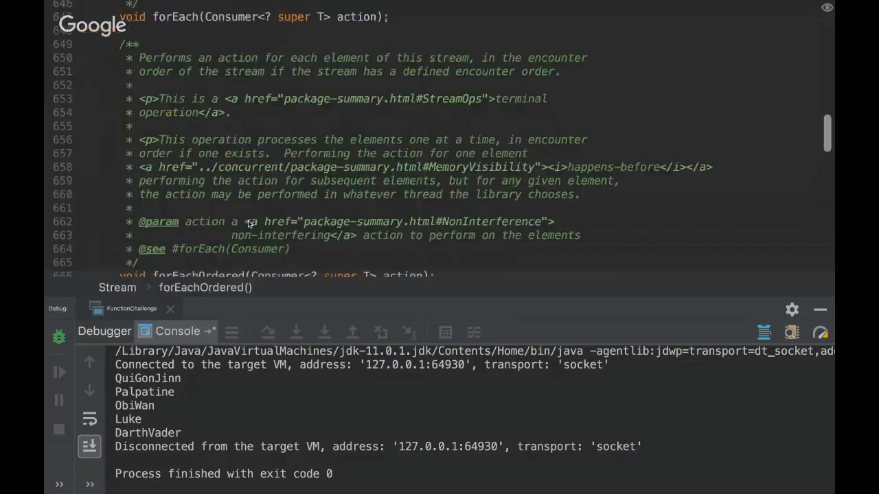
{"action": "scroll", "scroll_direction": "down", "scroll_amount": 3}
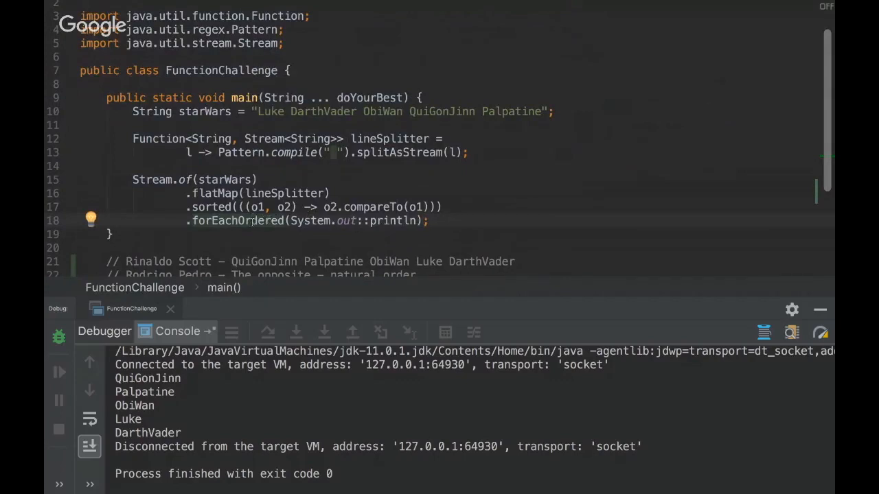
{"action": "mouse_move", "coordinate": [238, 221]}
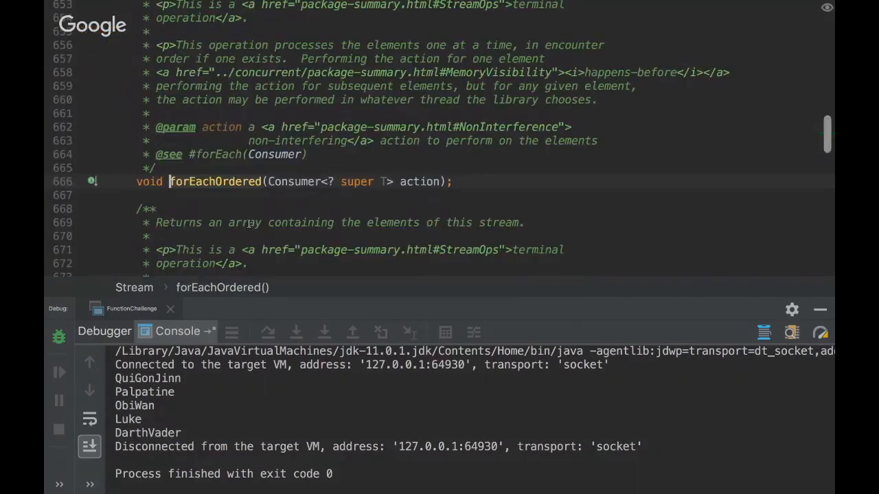
Scroll the Stream.java Javadoc comparing forEach with forEachOrdered.
{"action": "scroll", "scroll_direction": "down", "scroll_amount": 3}
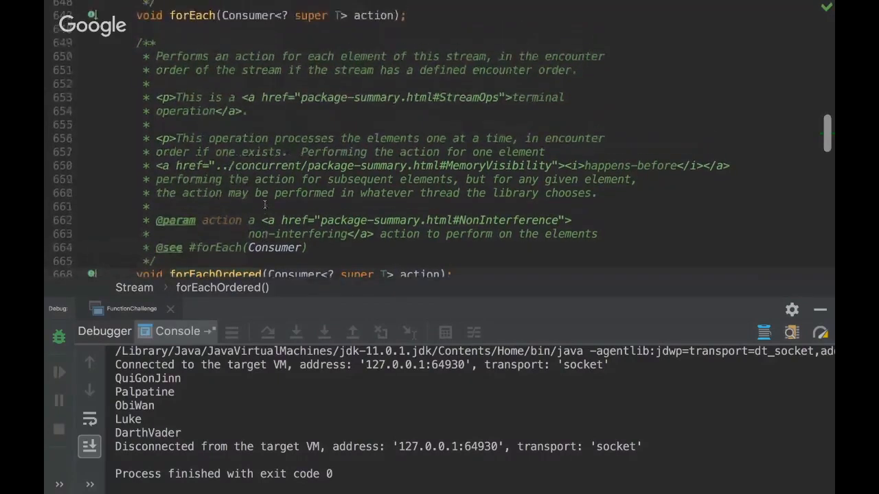
{"action": "scroll", "scroll_direction": "down", "scroll_amount": 3}
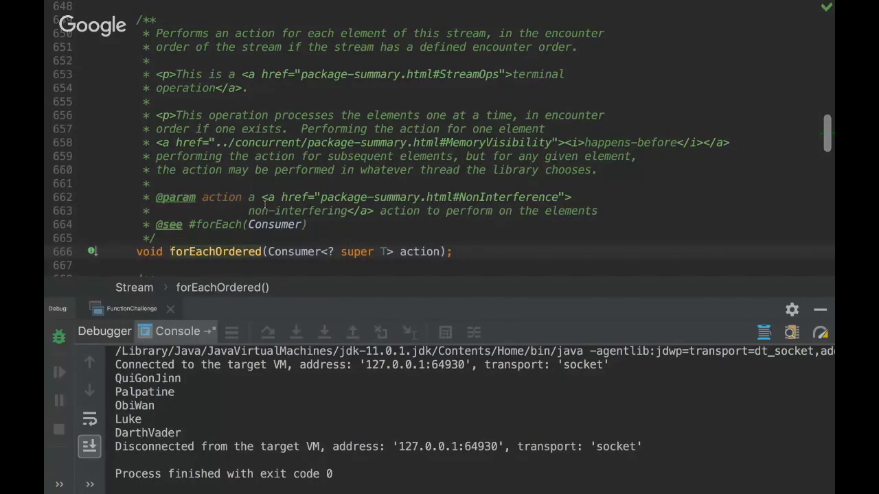
{"action": "mouse_move", "coordinate": [513, 45]}
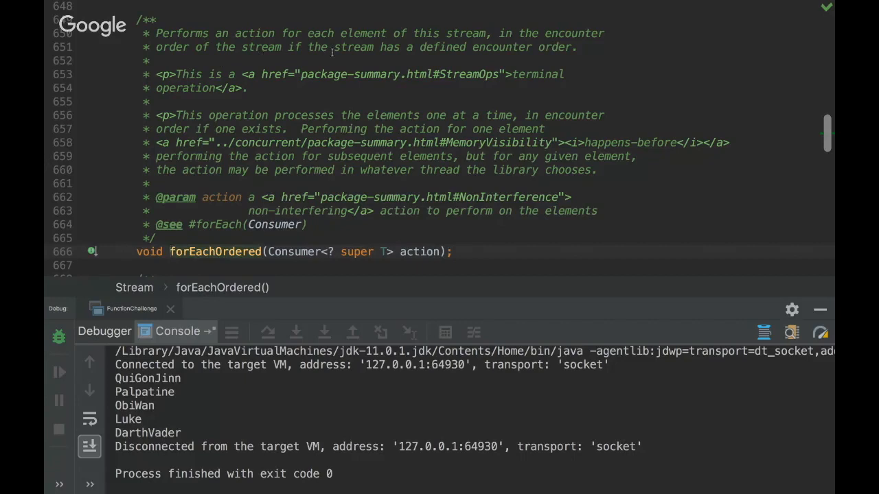
{"action": "mouse_move", "coordinate": [544, 58]}
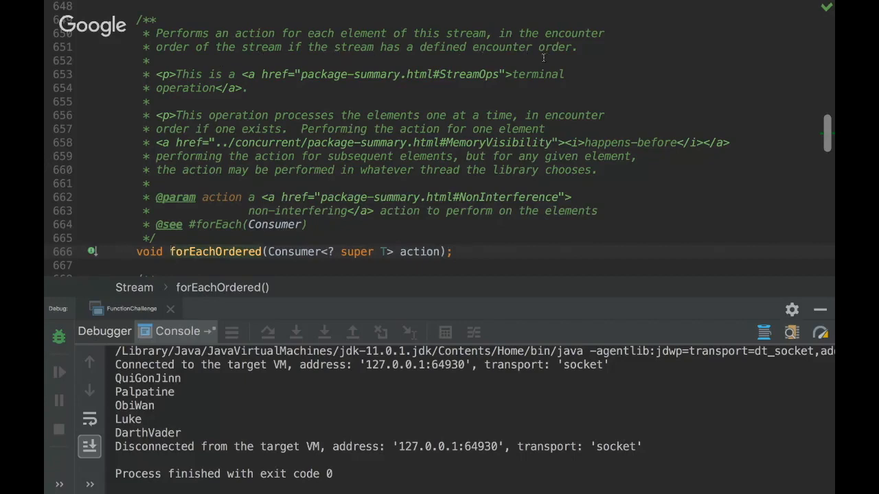
{"action": "mouse_move", "coordinate": [503, 48]}
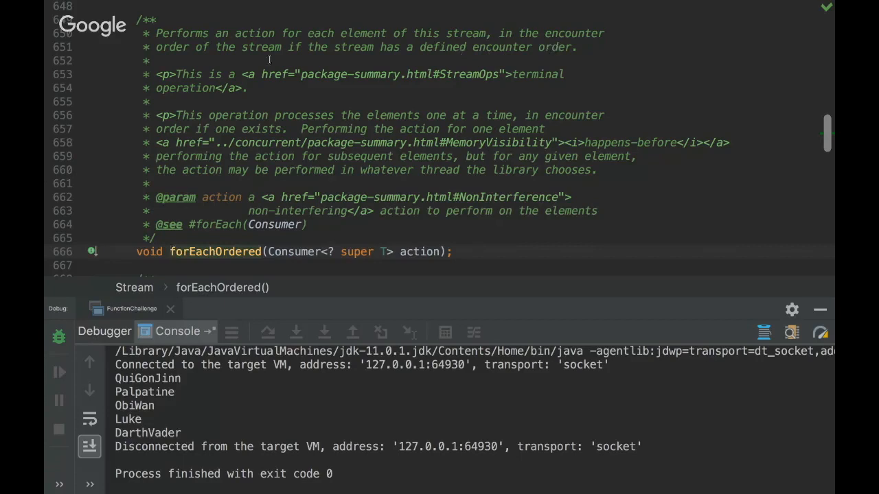
{"action": "mouse_move", "coordinate": [492, 119]}
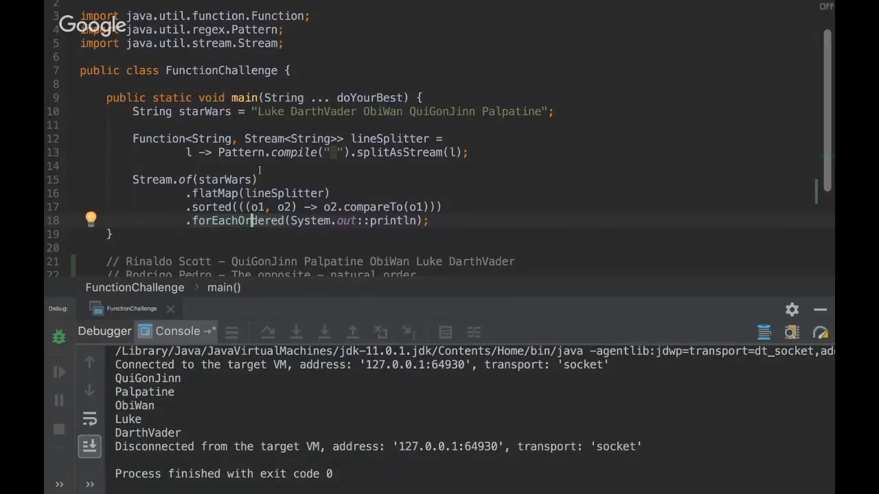
{"action": "mouse_move", "coordinate": [308, 177]}
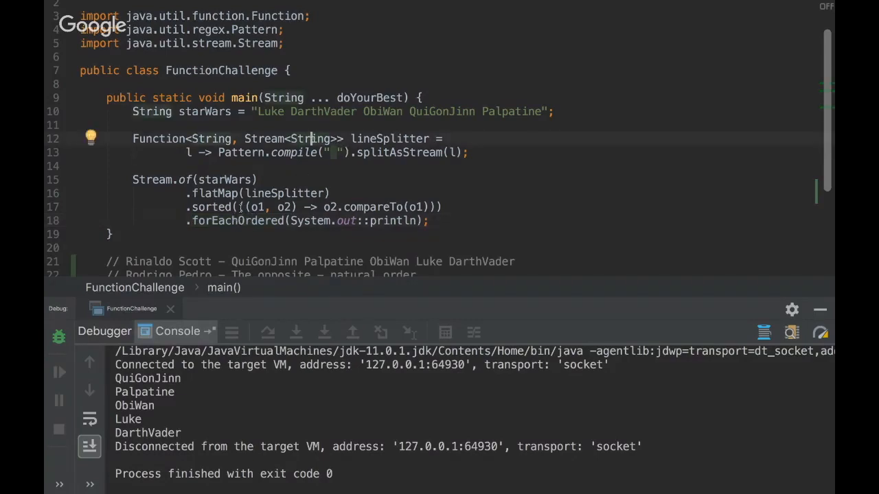
{"action": "double_click", "coordinate": [288, 207]}
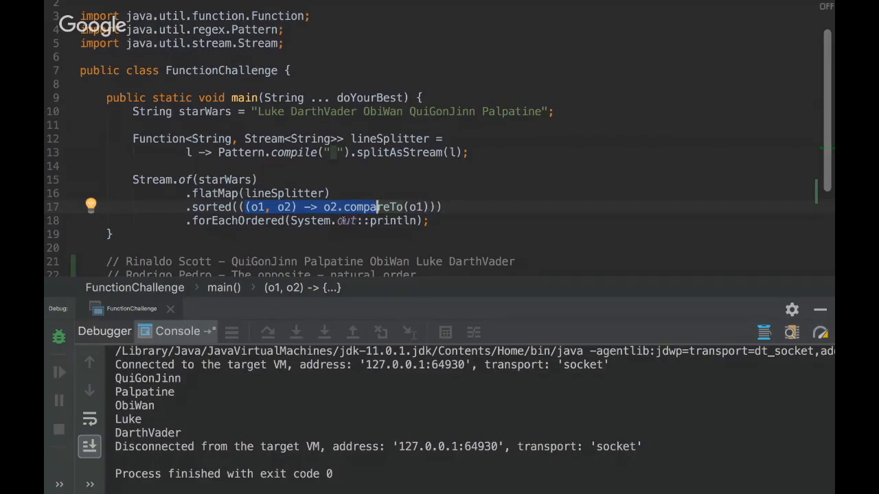
{"action": "left_click", "coordinate": [431, 220]}
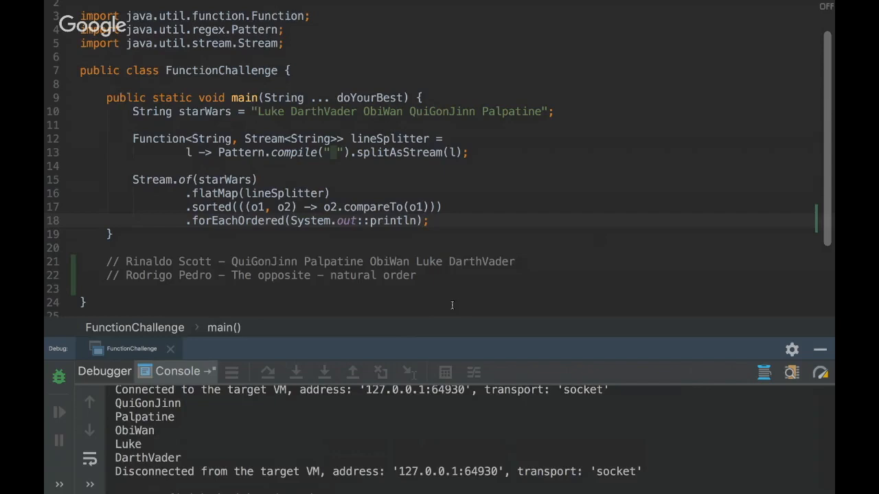
{"action": "mouse_move", "coordinate": [341, 282]}
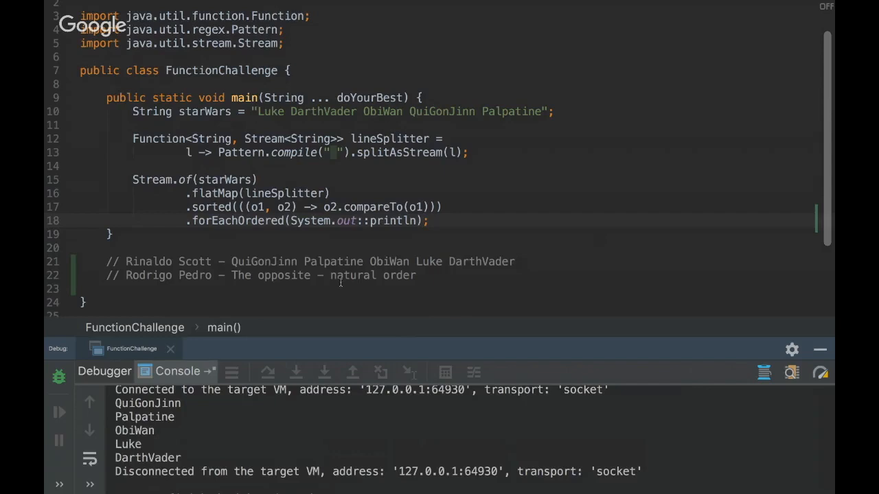